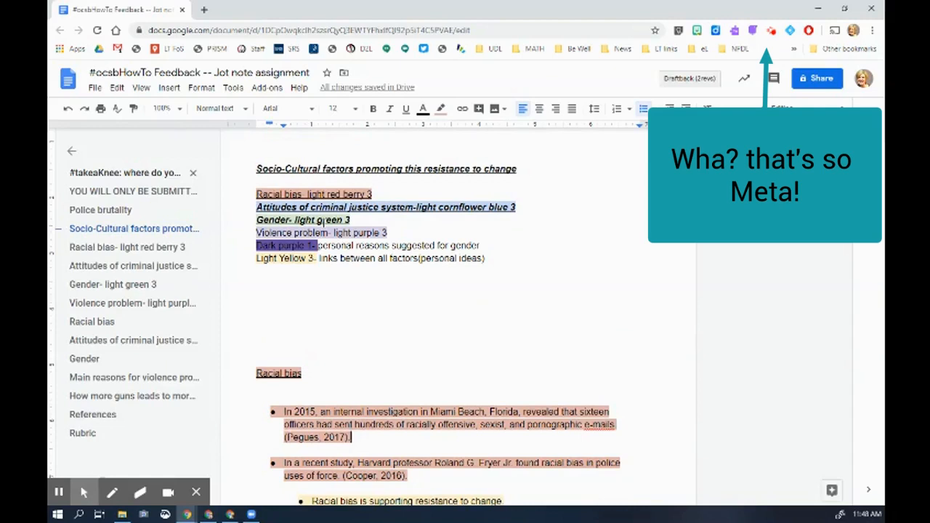
{"action": "mouse_move", "coordinate": [437, 311]}
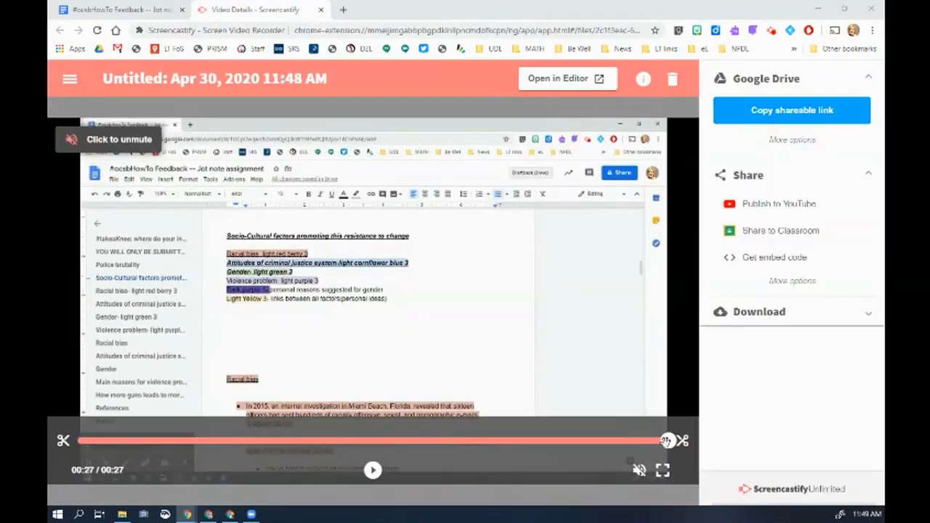
Step: Bring up the finished Screencastify recording's Video Details page
{"action": "left_click_drag", "start_coordinate": [667, 441], "coordinate": [407, 440]}
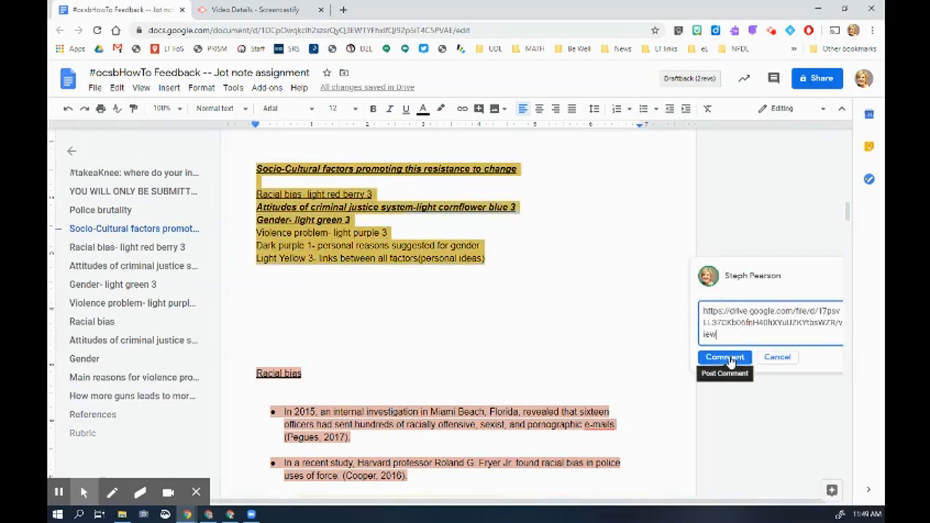
Step: Post the comment with the feedback video's Drive link on the Socio-Cultural factors section
{"action": "left_click", "coordinate": [723, 357]}
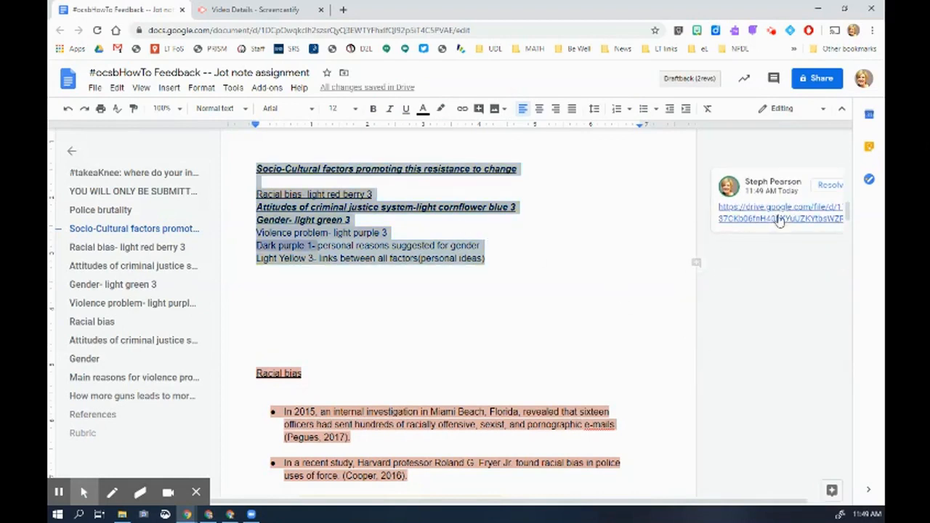
{"action": "mouse_move", "coordinate": [779, 218]}
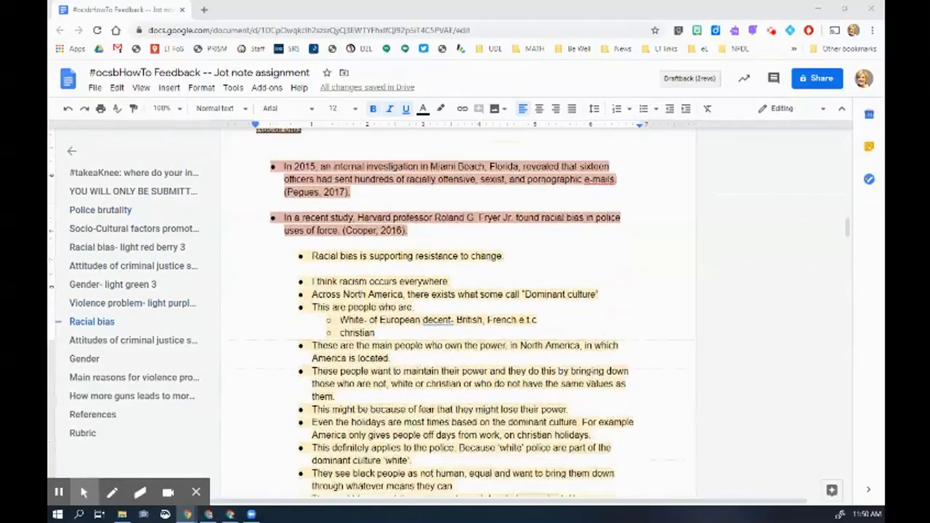
Step: Draft an 'add more information' comment on the criminal justice attitudes notes, +mentioning the student
{"action": "scroll", "scroll_direction": "down", "scroll_amount": 3}
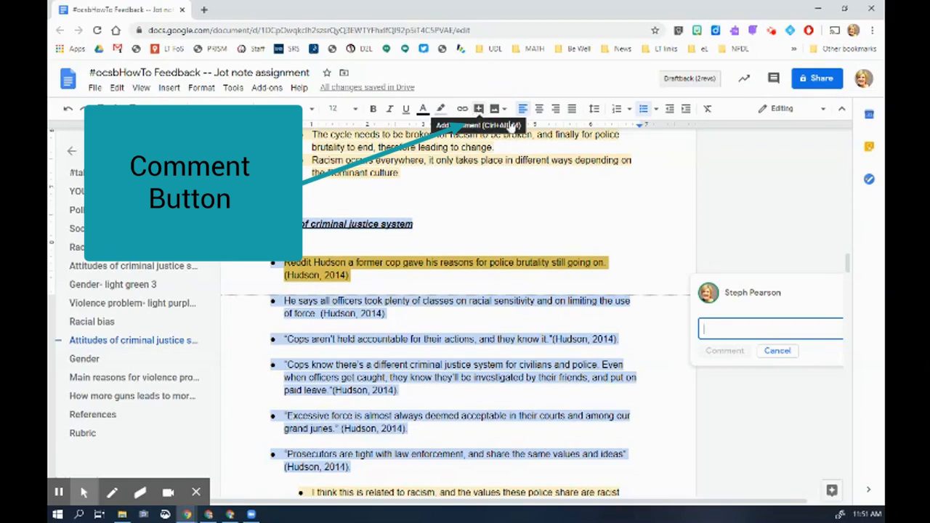
{"action": "type", "text": "add information and feedback."}
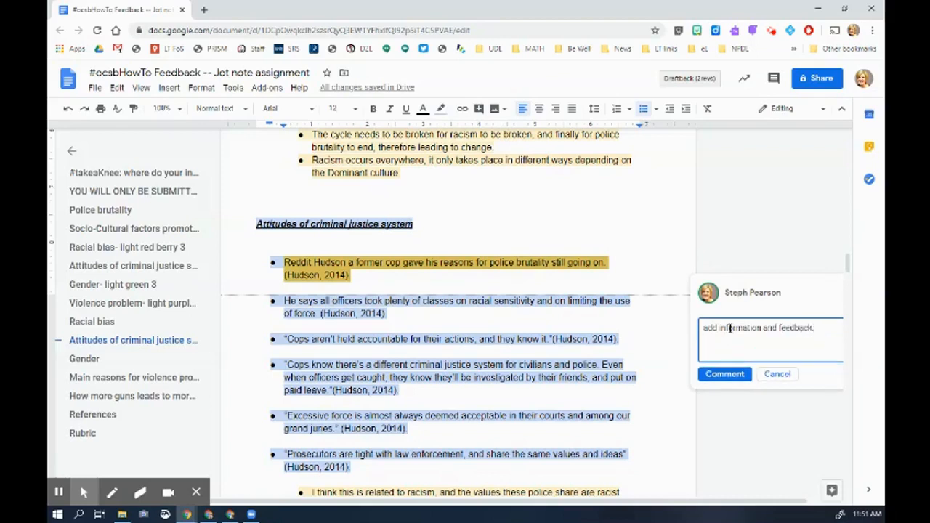
{"action": "type", "text": "+cath"}
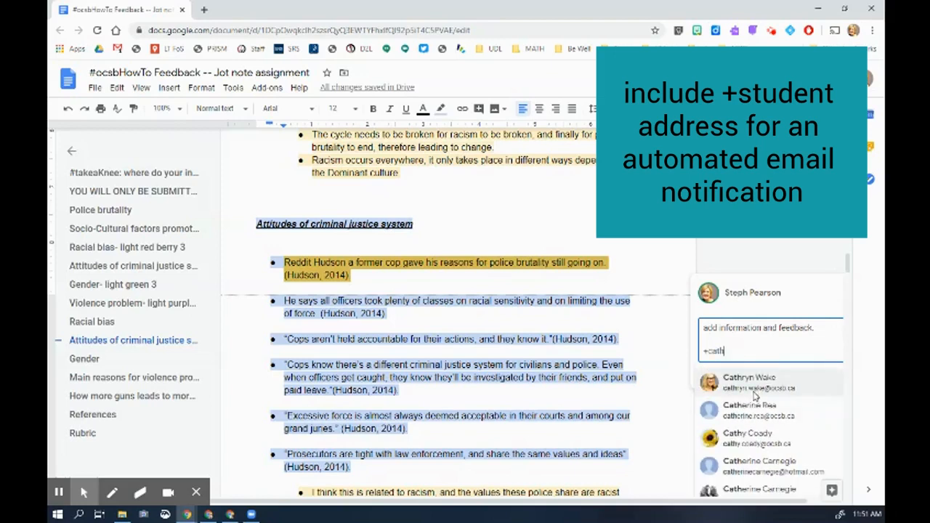
{"action": "left_click", "coordinate": [759, 383]}
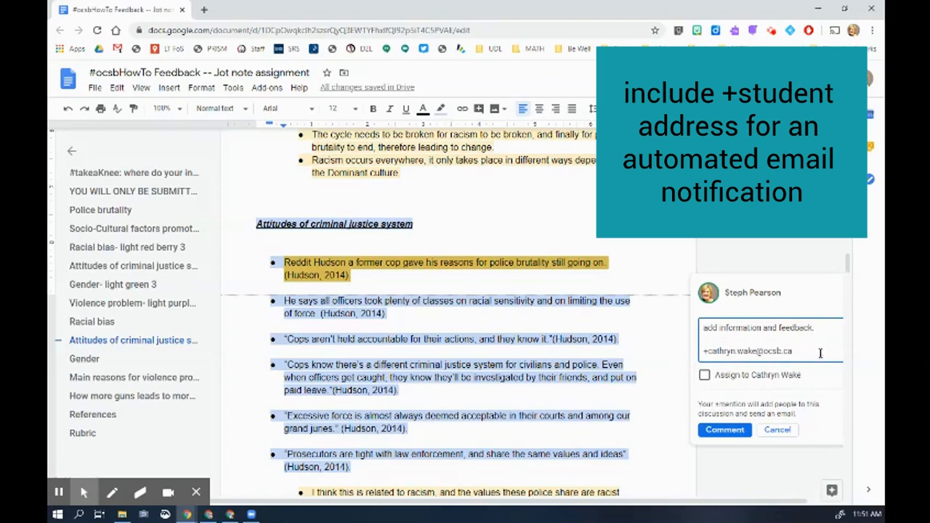
{"action": "mouse_move", "coordinate": [768, 394]}
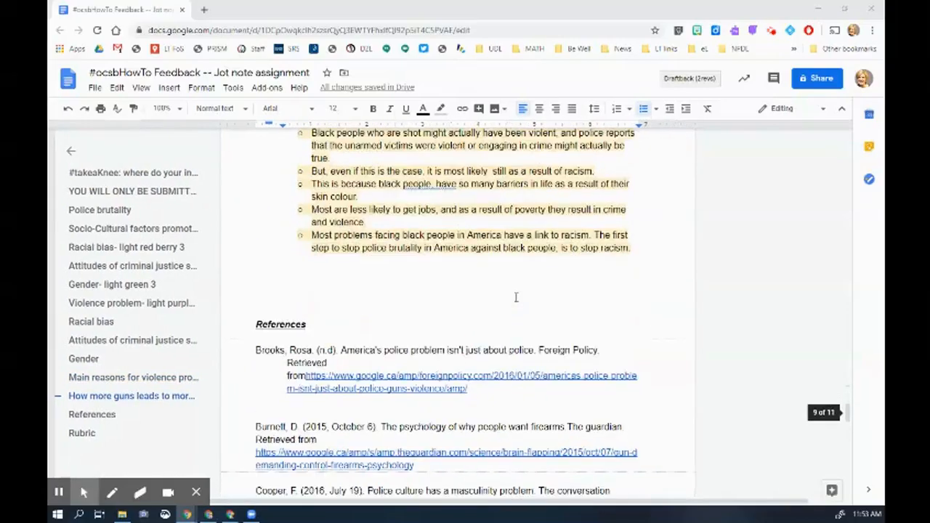
Step: Scroll down through the notes toward the References section
{"action": "scroll", "scroll_direction": "down", "scroll_amount": 3}
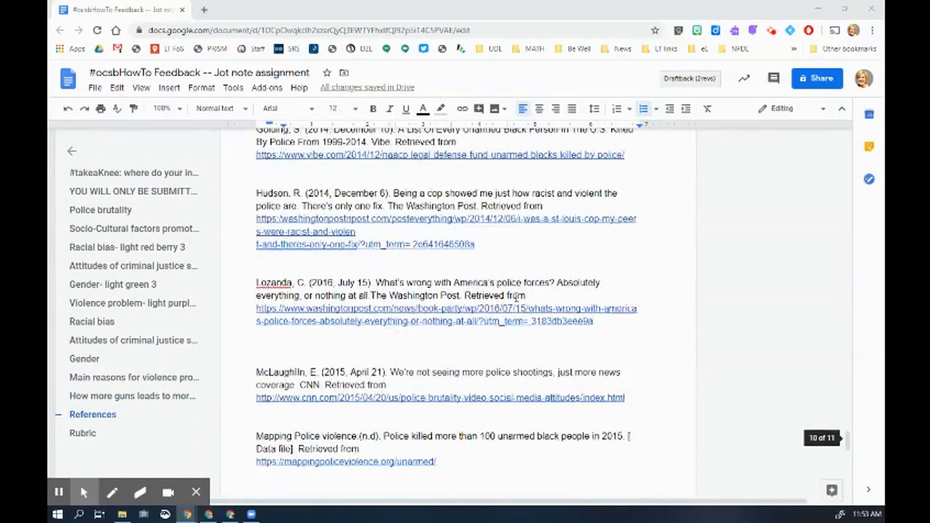
{"action": "scroll", "scroll_direction": "down", "scroll_amount": 3}
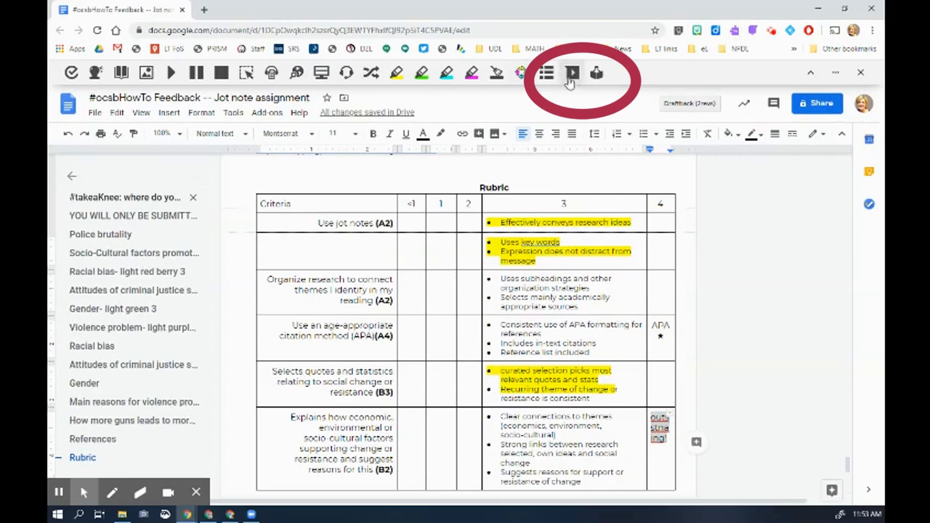
{"action": "mouse_move", "coordinate": [573, 73]}
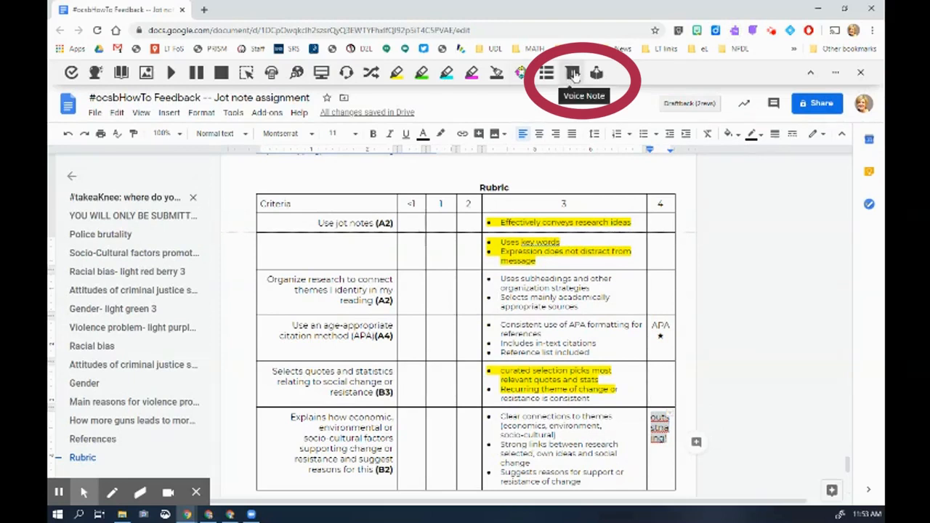
Step: Record a spoken feedback voice note with the Read&Write Voice Note tool
{"action": "left_click", "coordinate": [573, 72]}
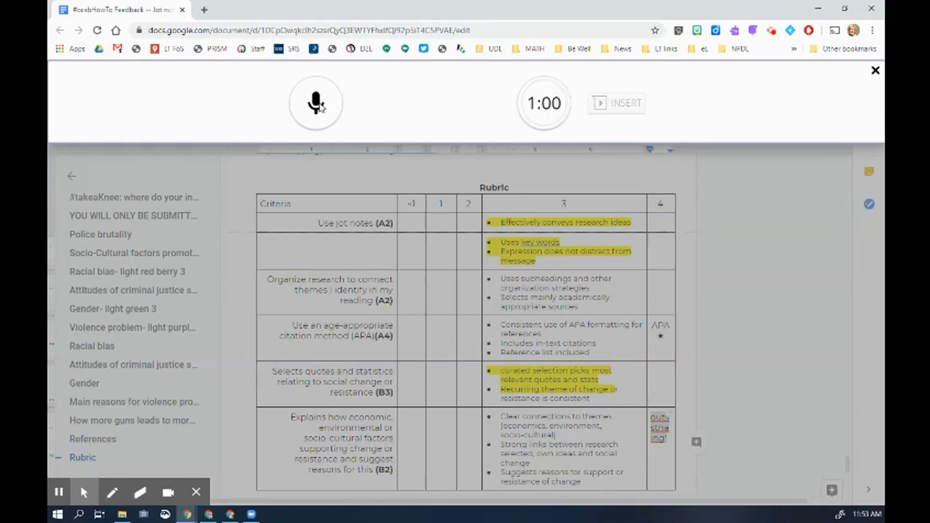
{"action": "left_click", "coordinate": [315, 103]}
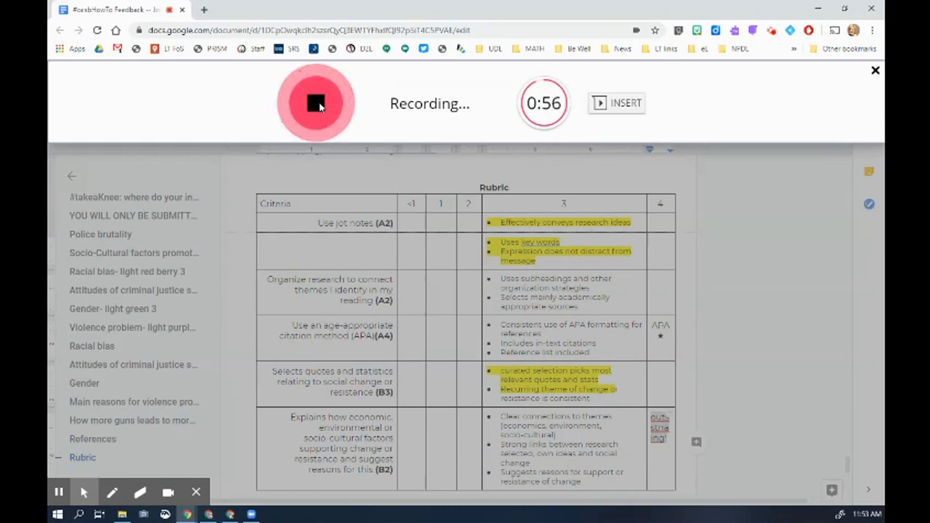
{"action": "left_click", "coordinate": [315, 103]}
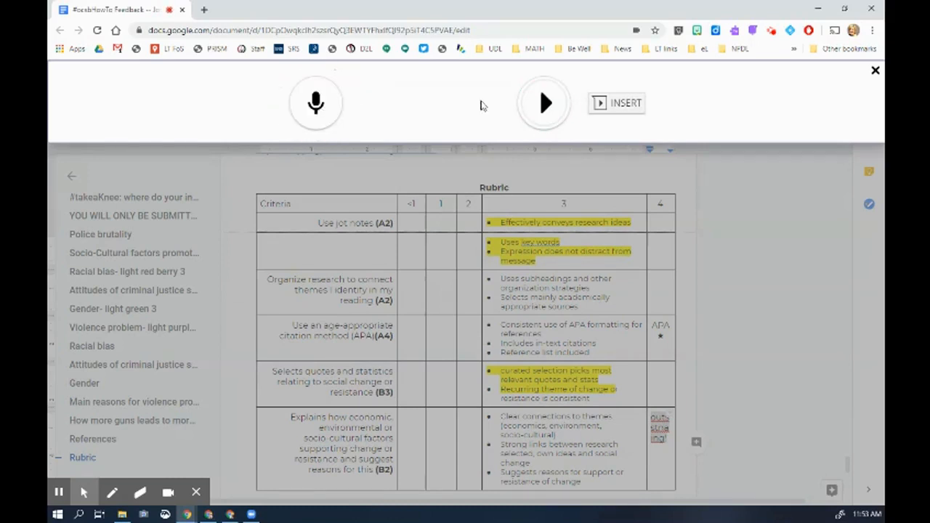
{"action": "left_click", "coordinate": [316, 103]}
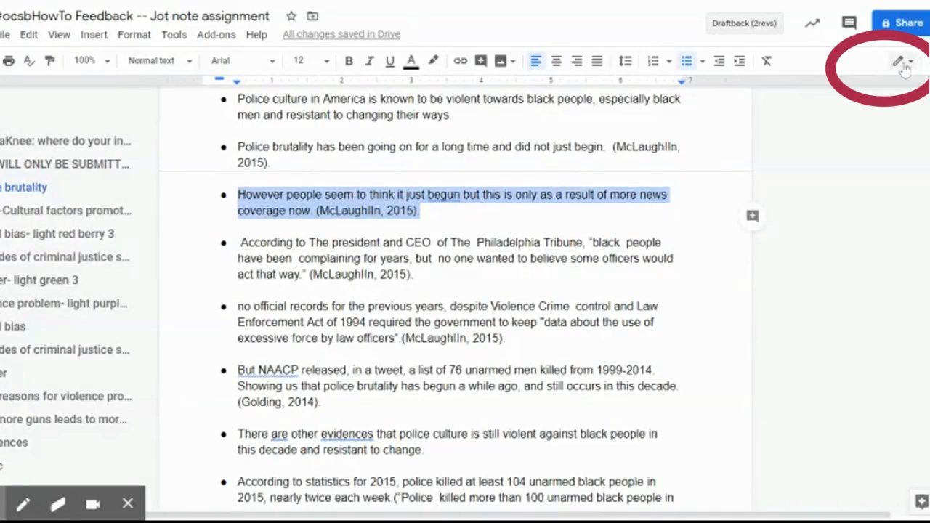
Step: Switch to Suggesting mode and place the cursor in the news coverage sentence
{"action": "left_click", "coordinate": [899, 61]}
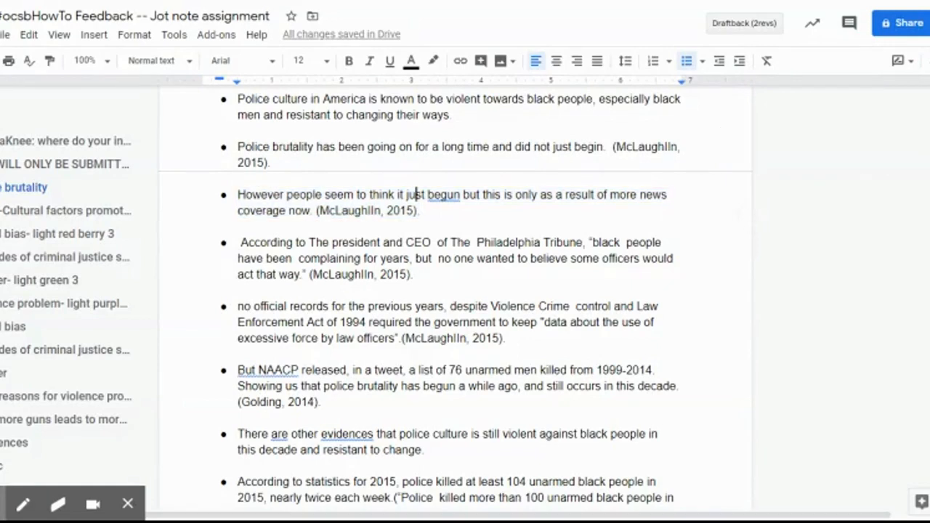
{"action": "left_click", "coordinate": [372, 210]}
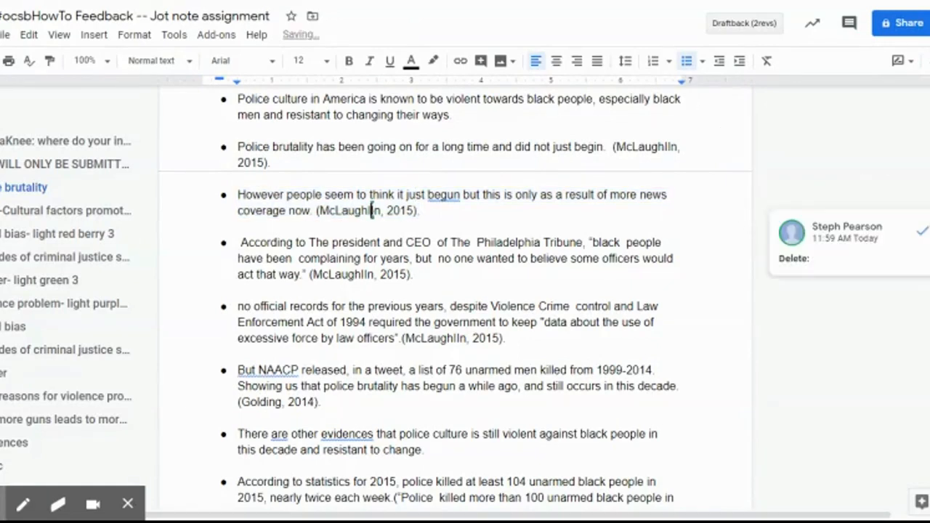